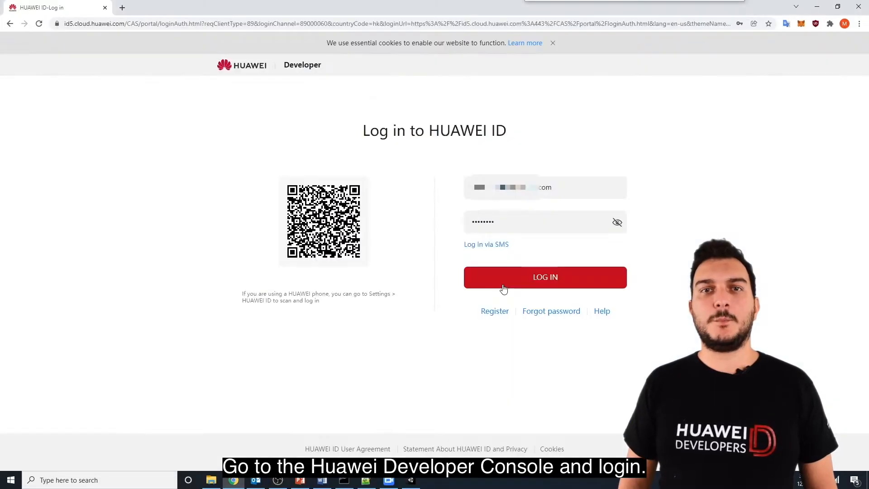
Log in to the developer console and start a New app from My apps
left_click(545, 277)
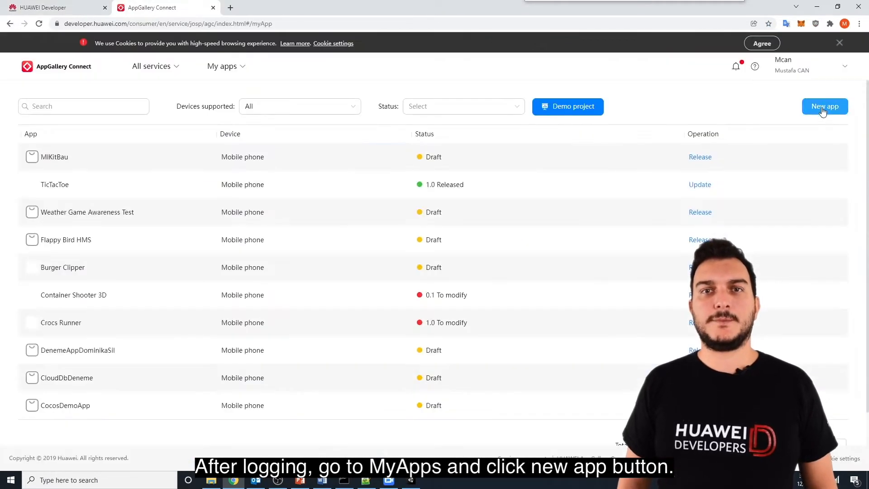
left_click(823, 106)
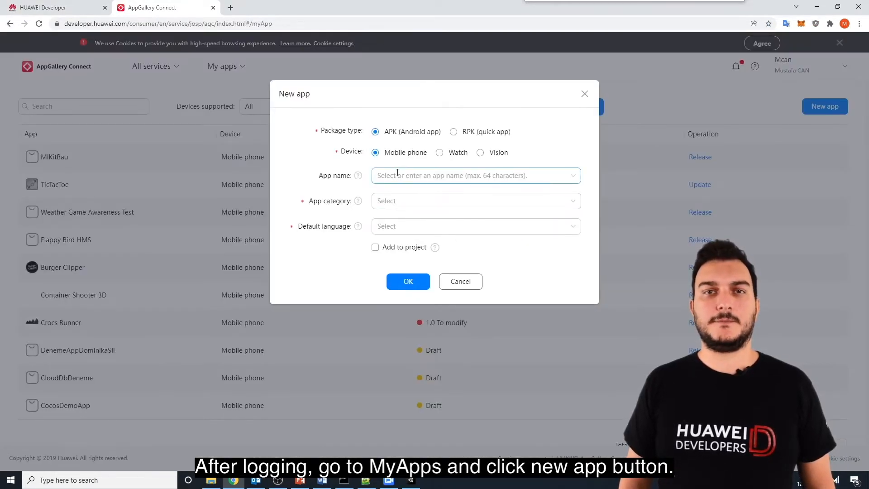
type("us")
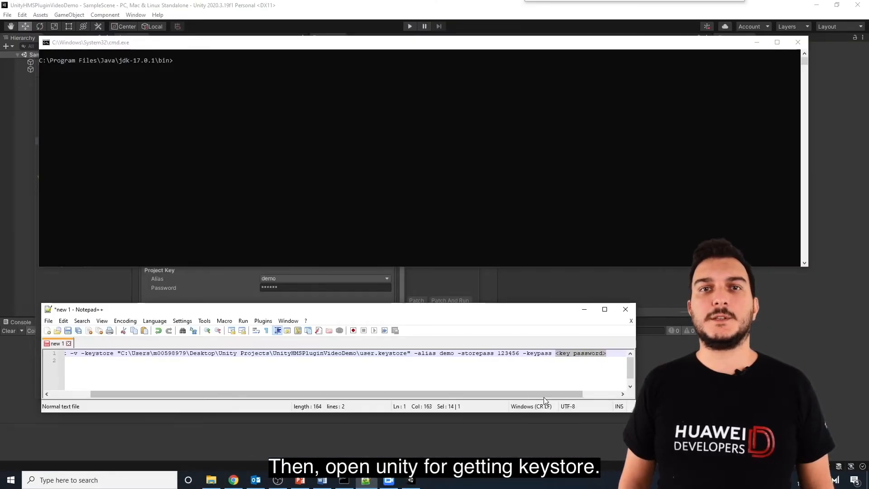
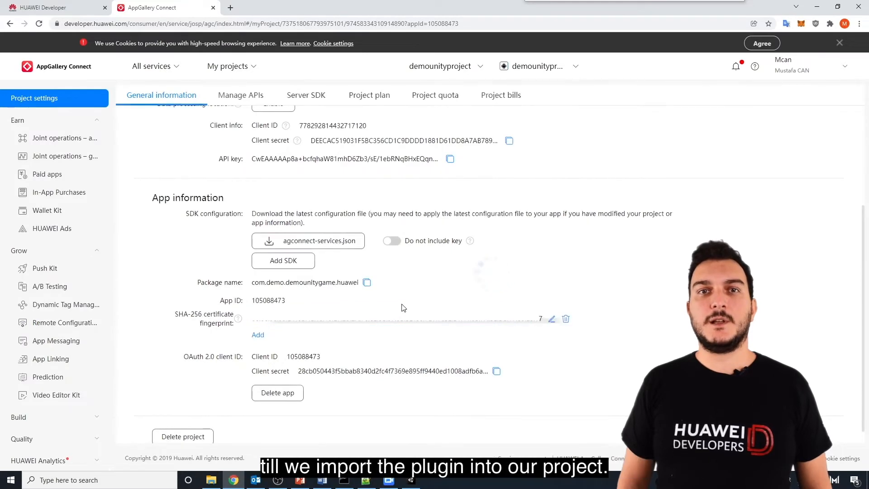
left_click(308, 240)
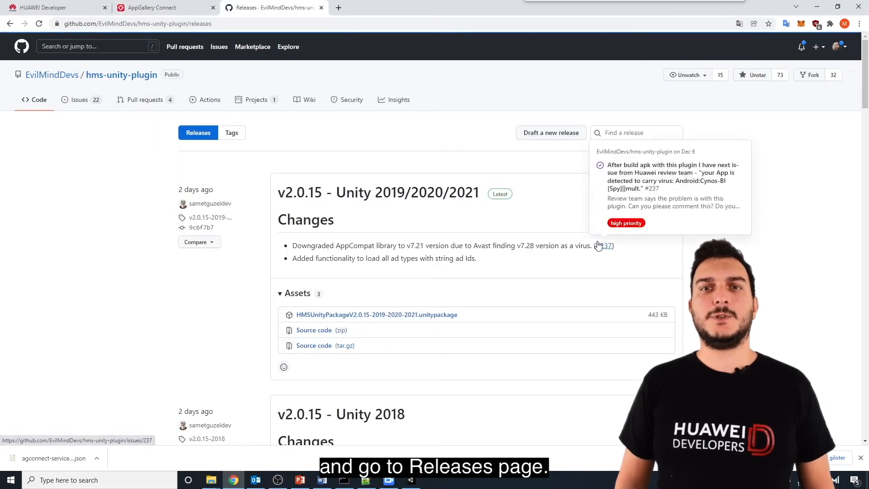
scroll("down", 3)
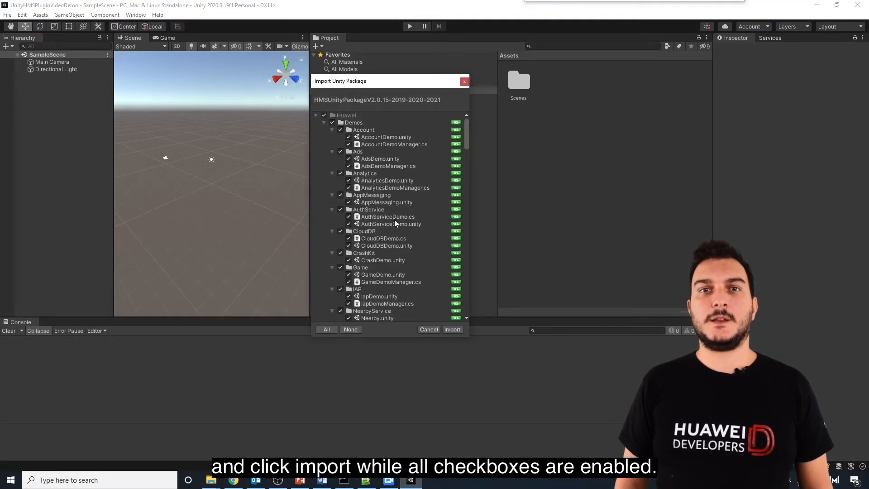
Import the full HMS Unity Plugin package with every item checked
scroll("down", 3)
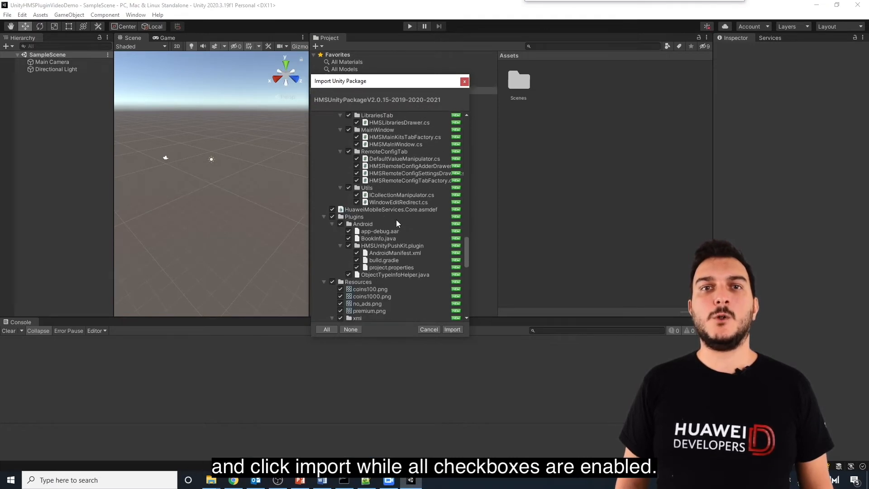
left_click(451, 330)
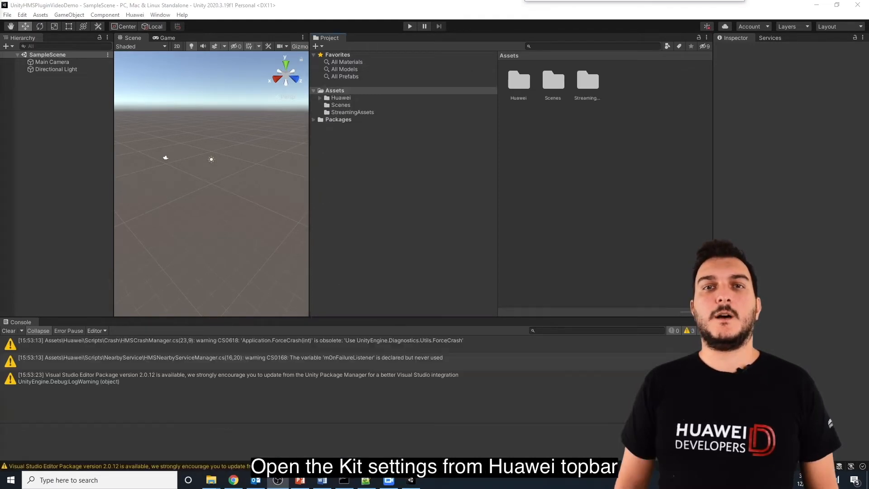
In Huawei Kit Settings enable Account and Game Service kits and view Common Libraries
left_click(135, 15)
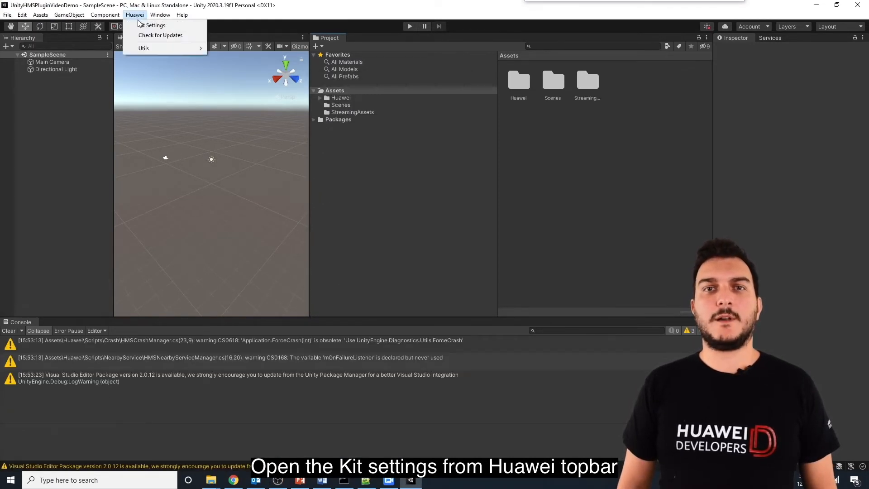
left_click(151, 25)
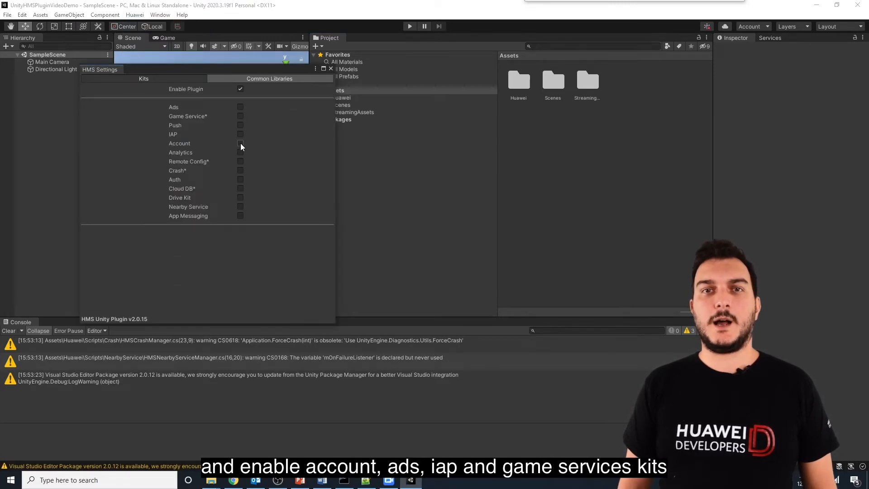
left_click(240, 117)
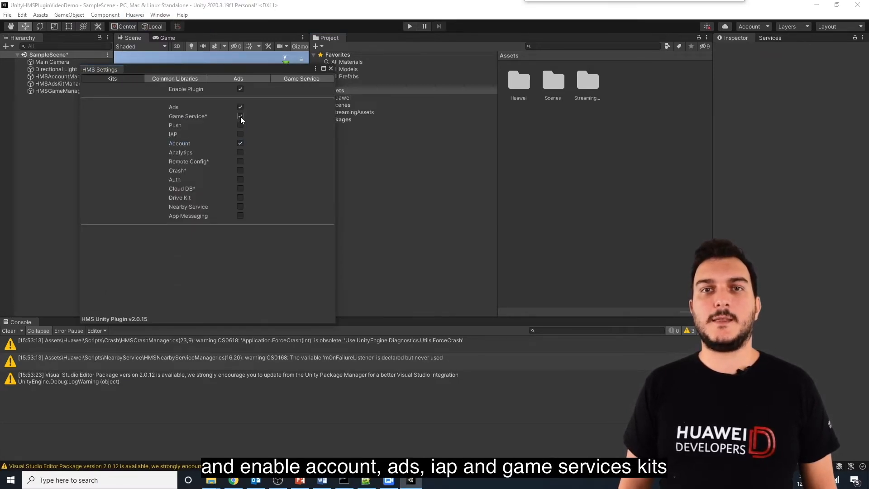
left_click(240, 143)
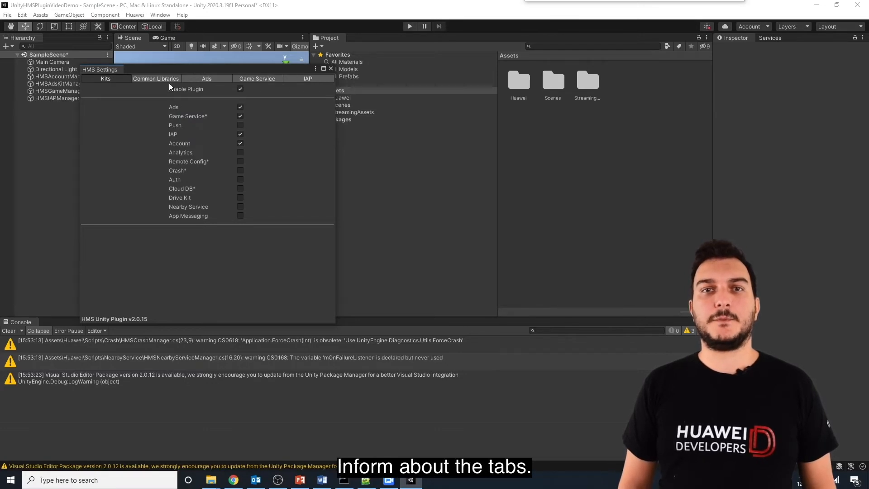
left_click(155, 78)
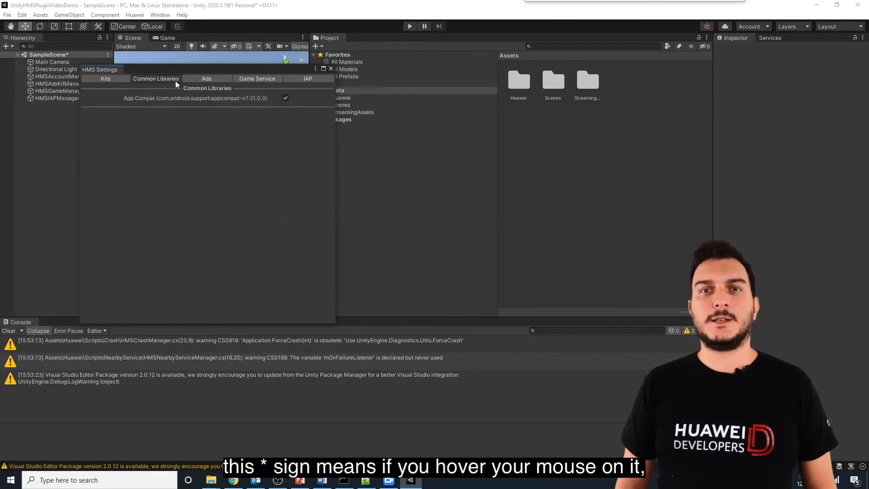
left_click(206, 78)
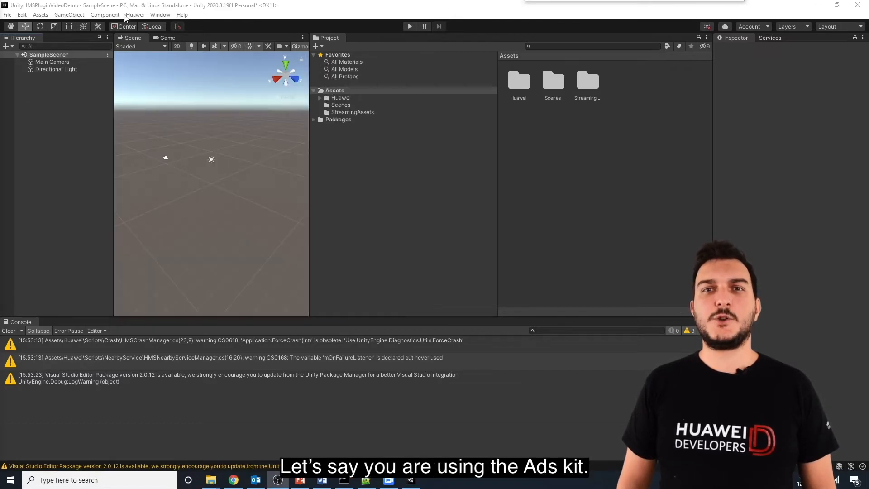
Enable the Ads kit with Enable Banner Ads and Use Test Ads ticked
left_click(134, 15)
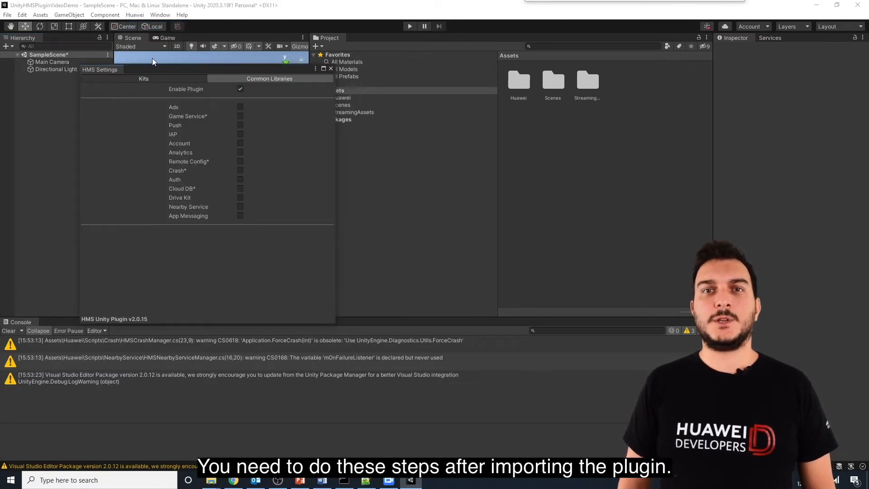
left_click(240, 106)
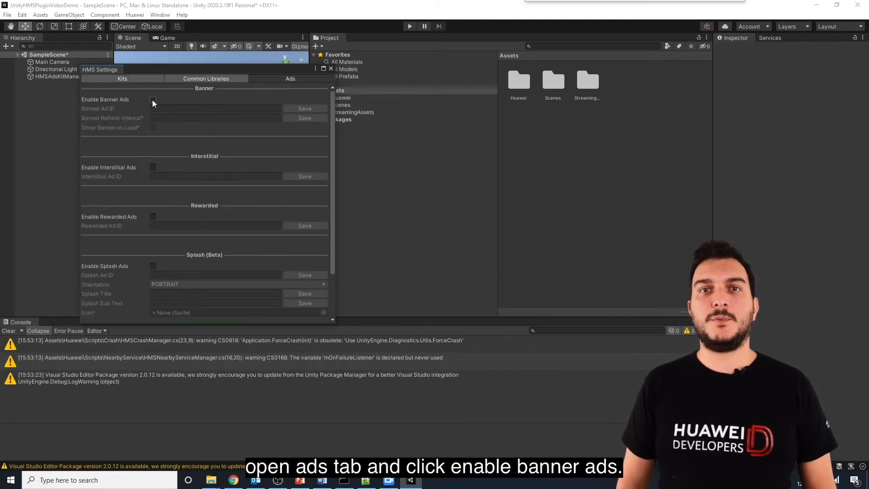
left_click(153, 100)
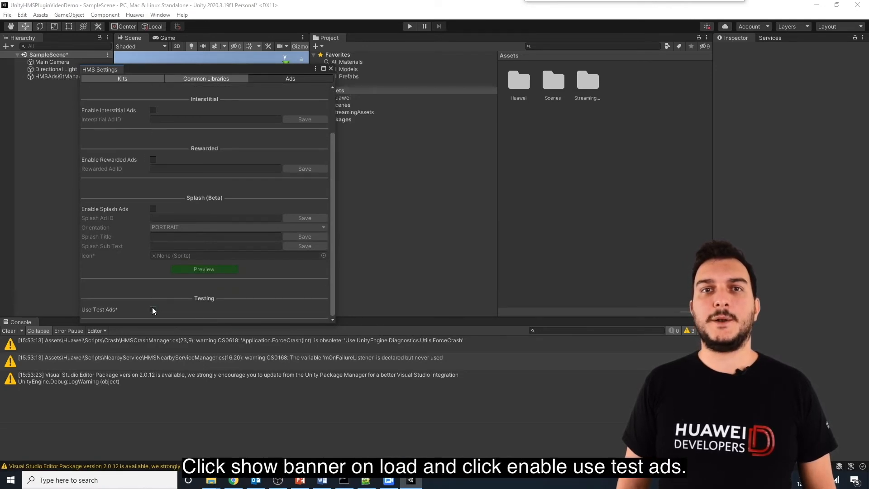
left_click(153, 310)
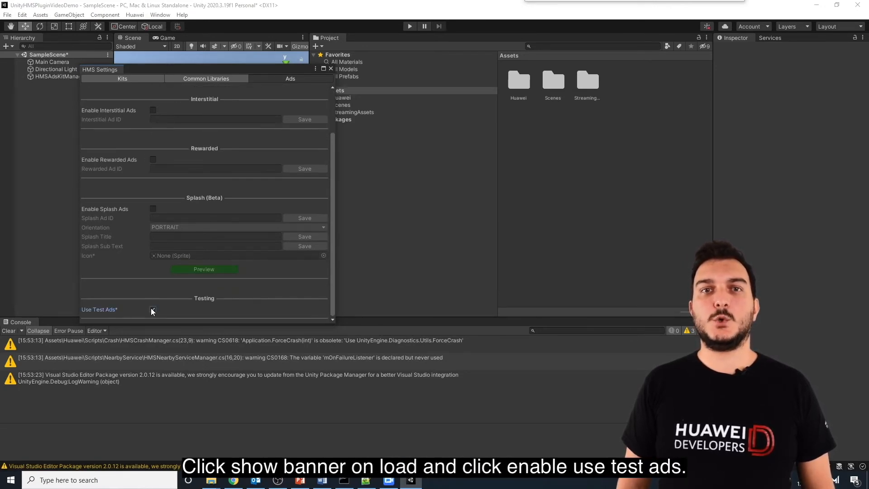
left_click(152, 309)
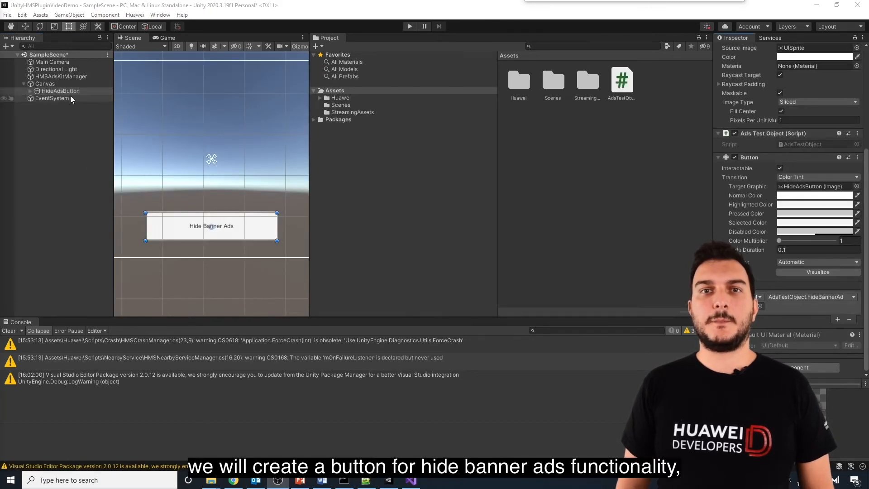
Select HideAdsButton to confirm its OnClick runs AdsTestObject.hideBannerAd
left_click(59, 90)
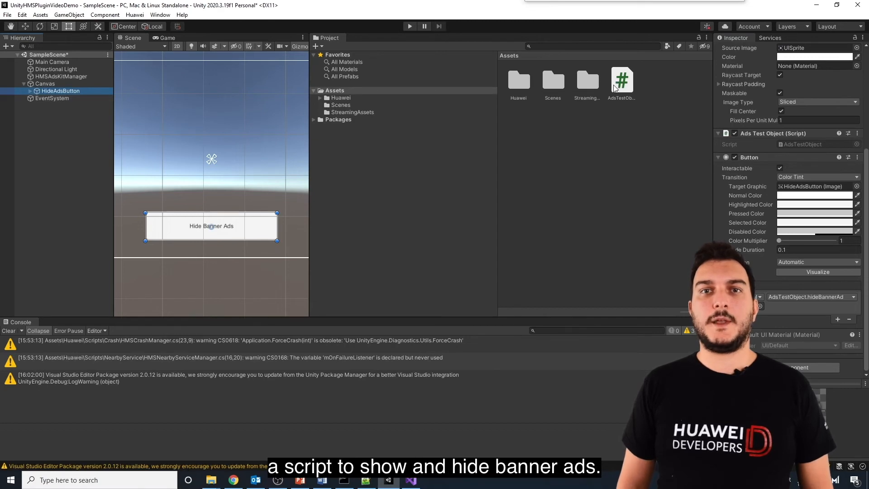
mouse_move(704, 201)
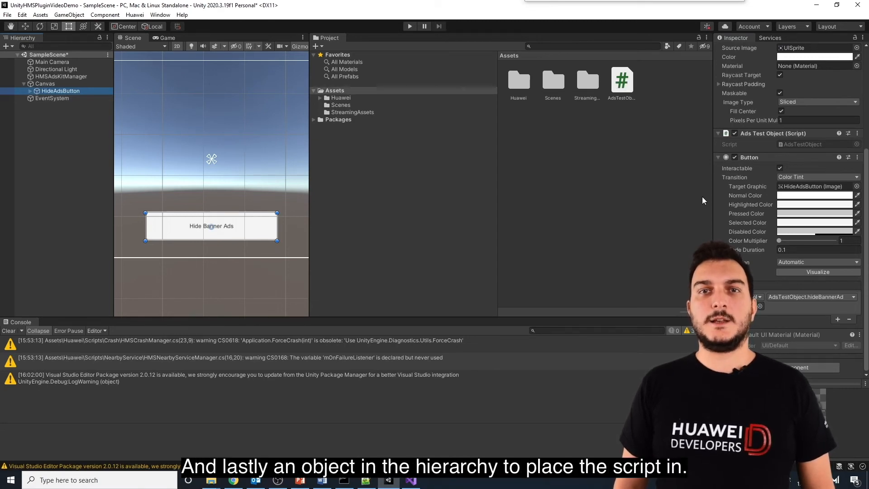
mouse_move(770, 293)
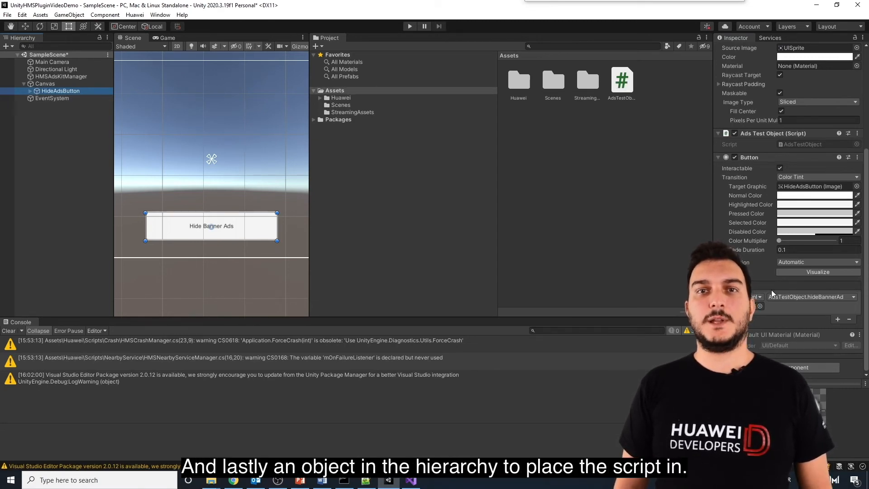